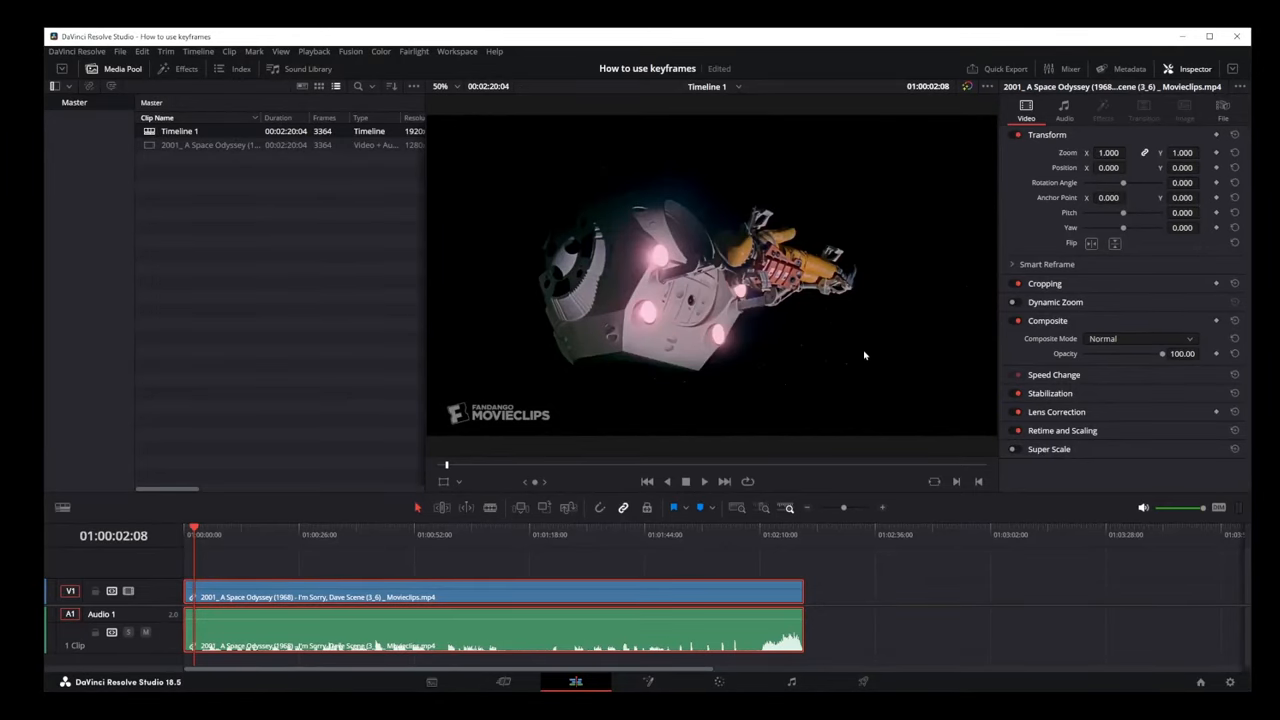
mouse_move(436, 414)
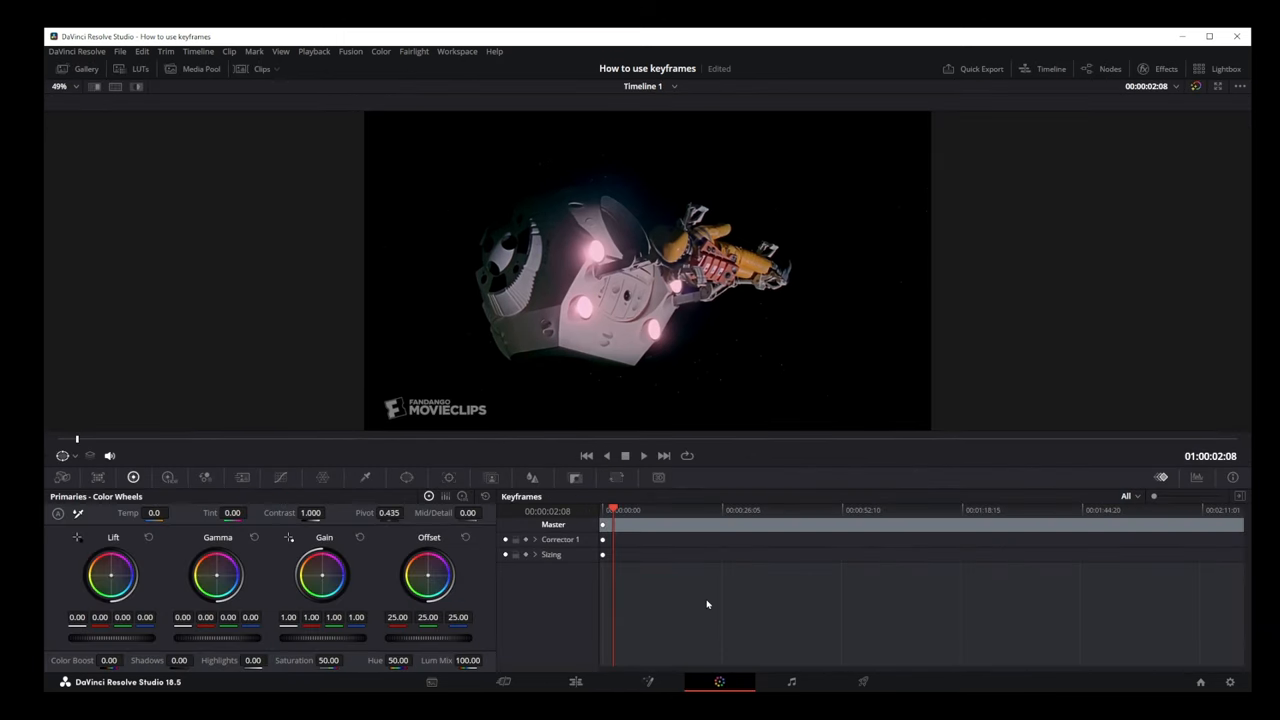
mouse_move(438, 356)
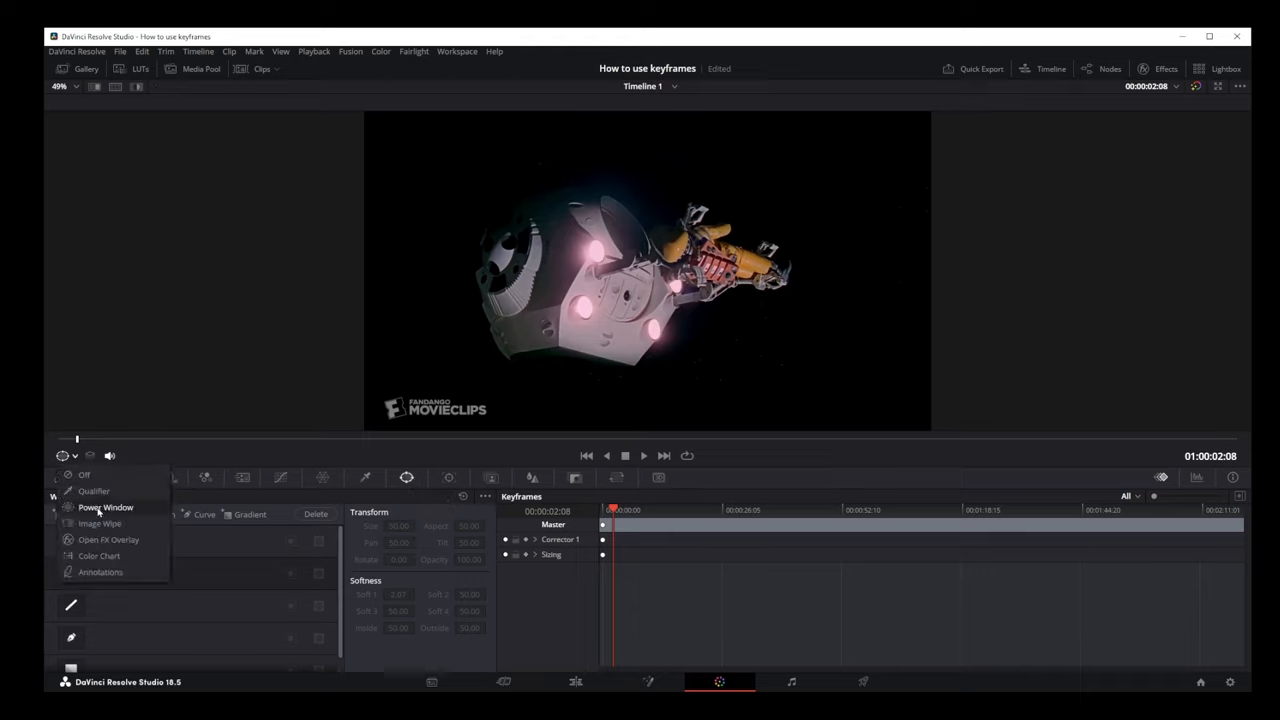
- Show Power Window overlays in the viewer and add a circular window to the clip
left_click(106, 508)
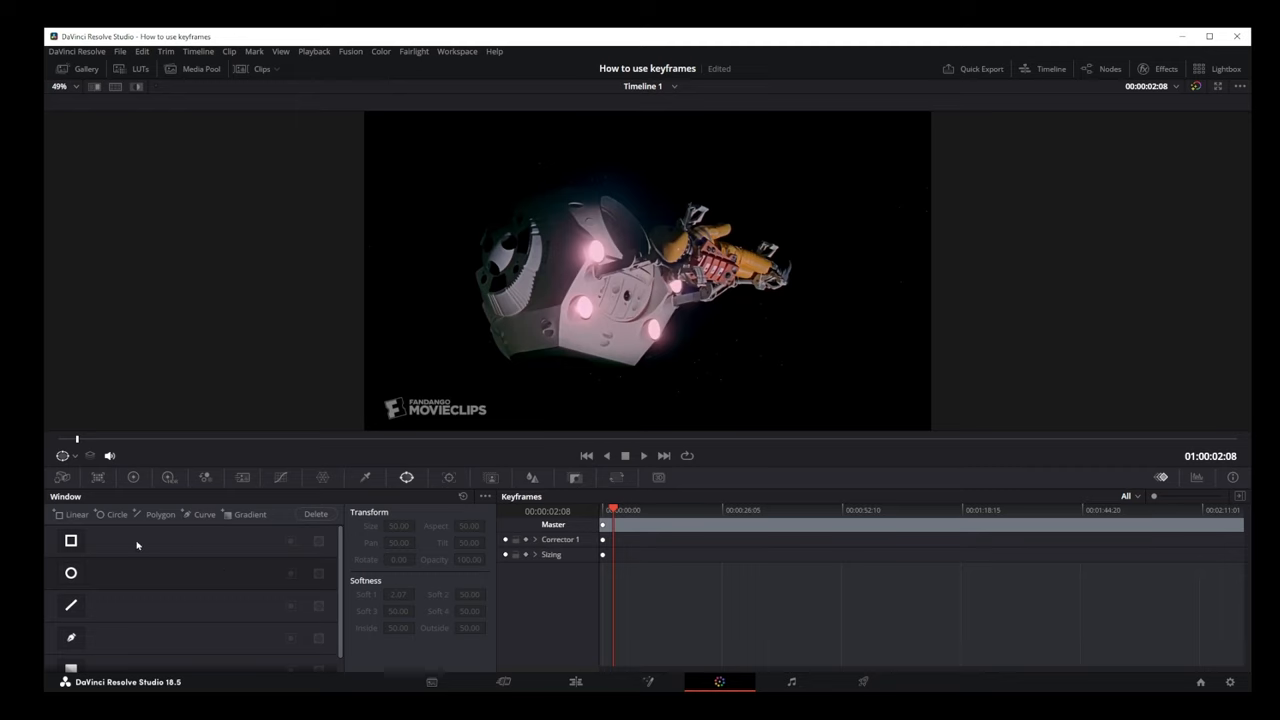
left_click(72, 572)
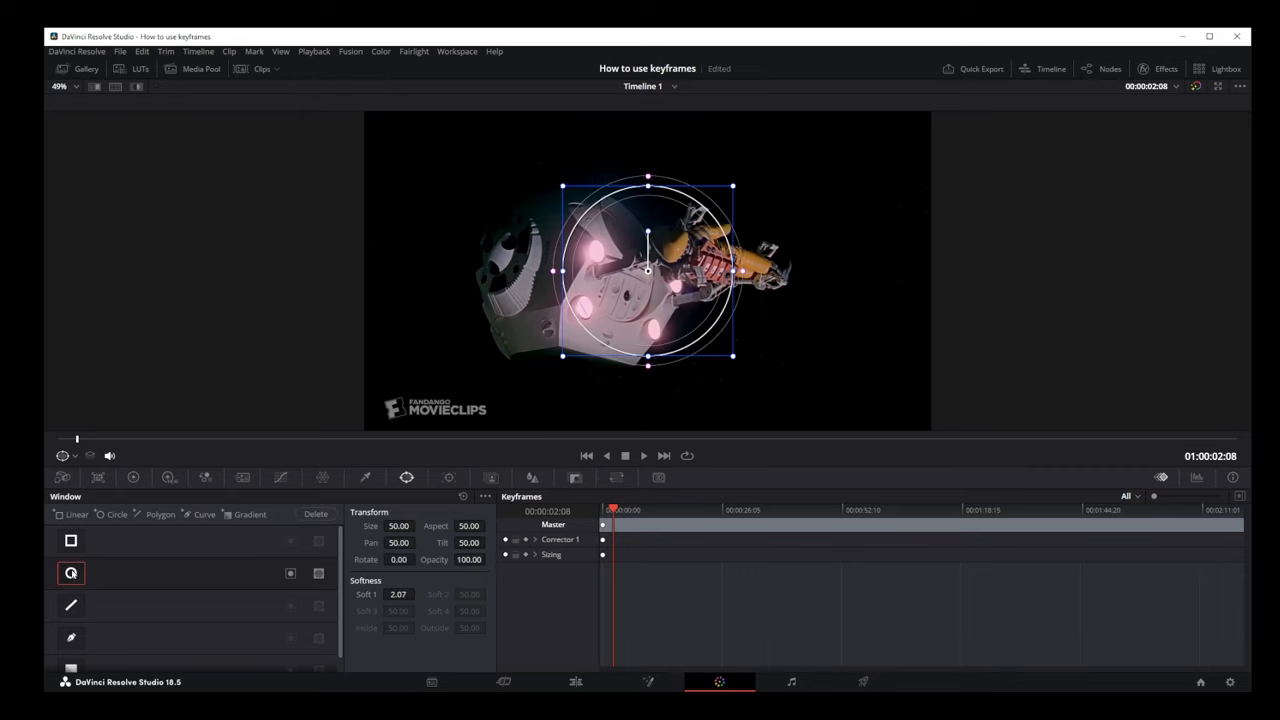
left_click(72, 572)
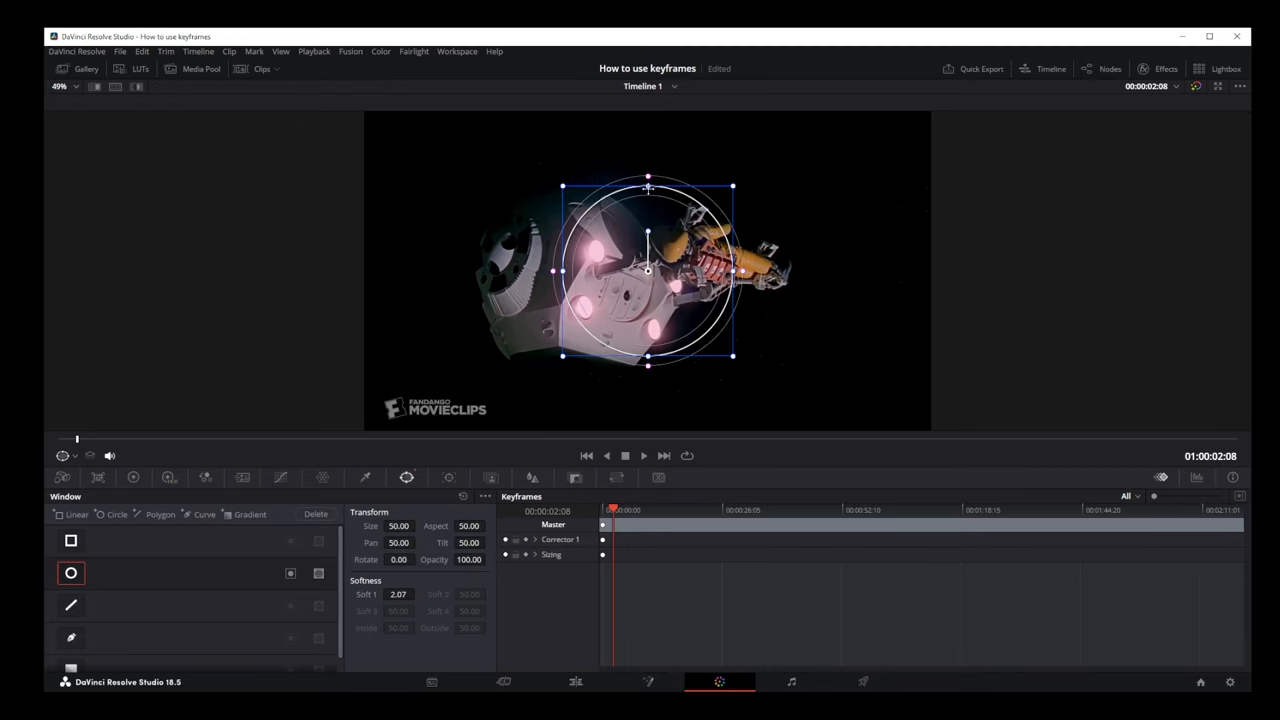
- Position the window over the MovieClips watermark and squash it into a thin ellipse
left_click_drag(648, 270, 624, 280)
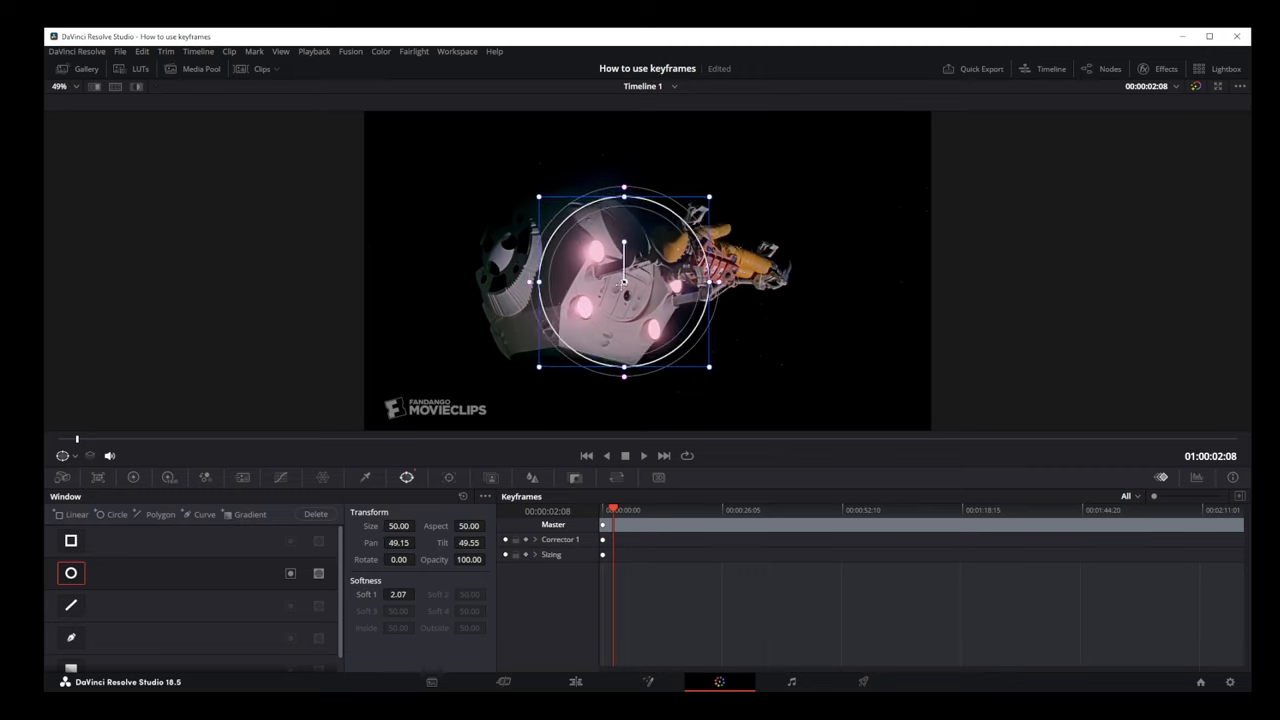
left_click_drag(624, 280, 440, 376)
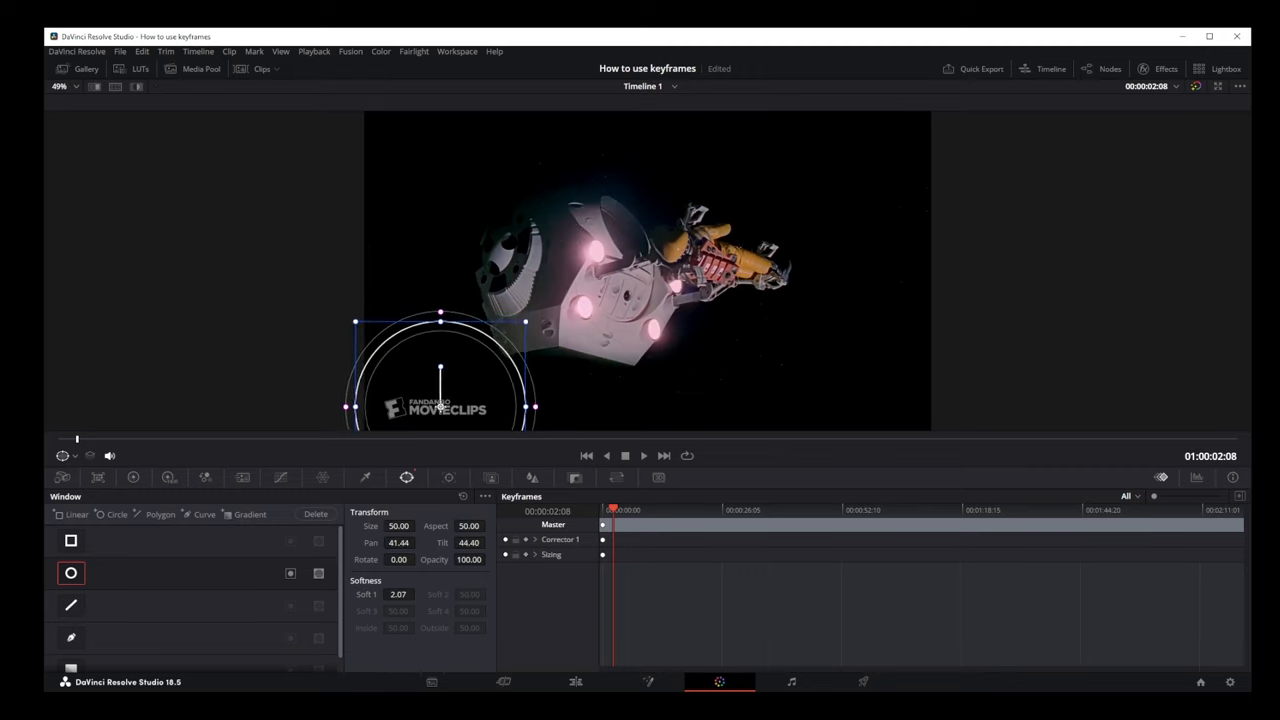
left_click_drag(440, 316, 440, 328)
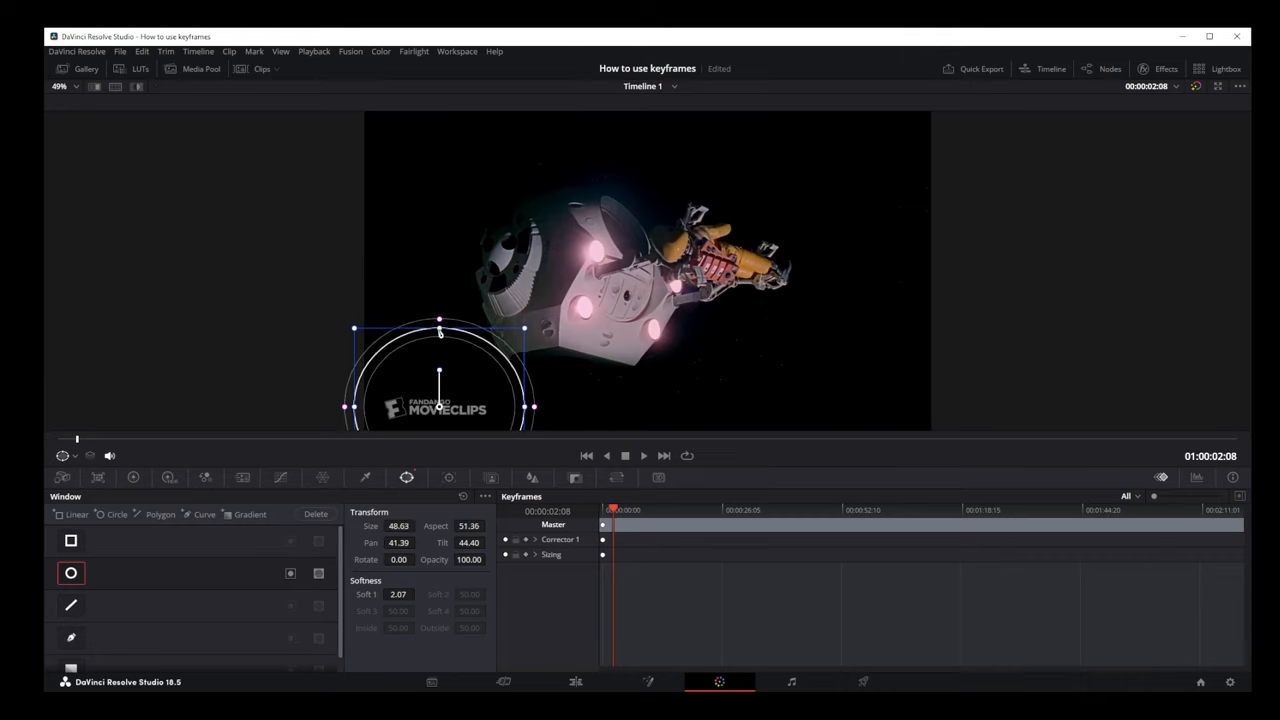
left_click_drag(440, 328, 440, 404)
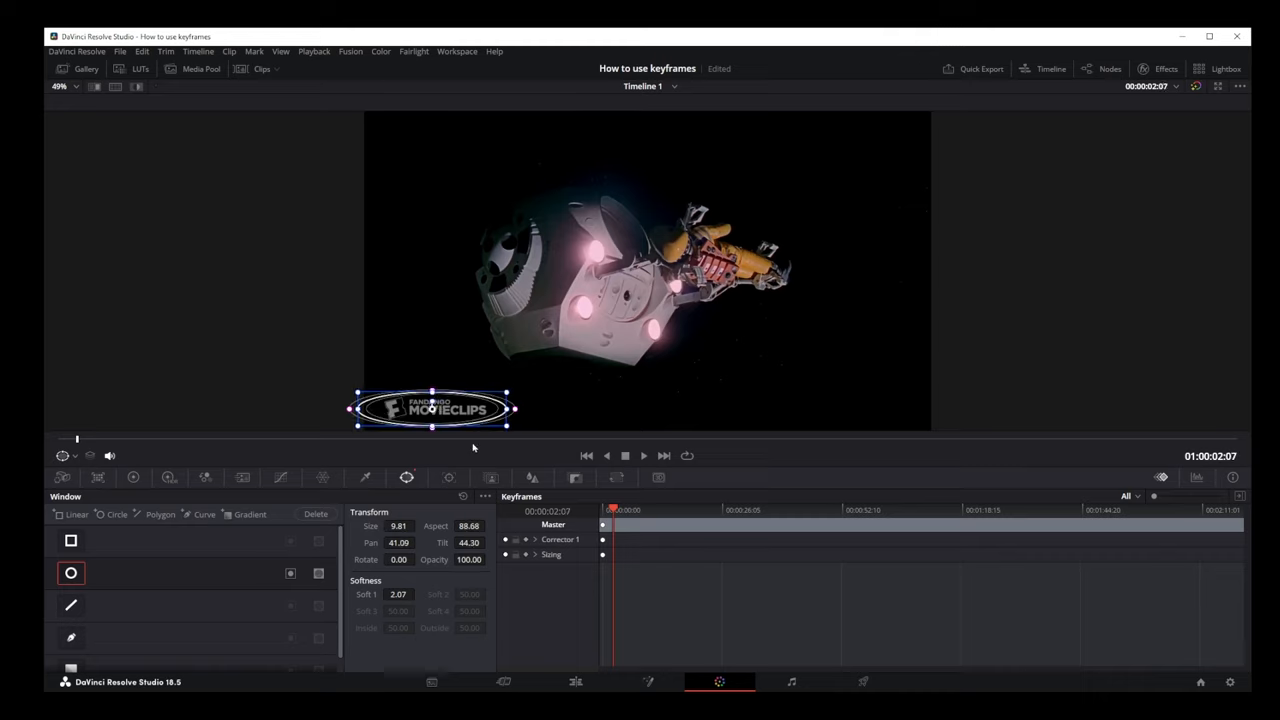
- Track the window forward through the clip from the Tracker palette, then stop tracking
left_click(448, 476)
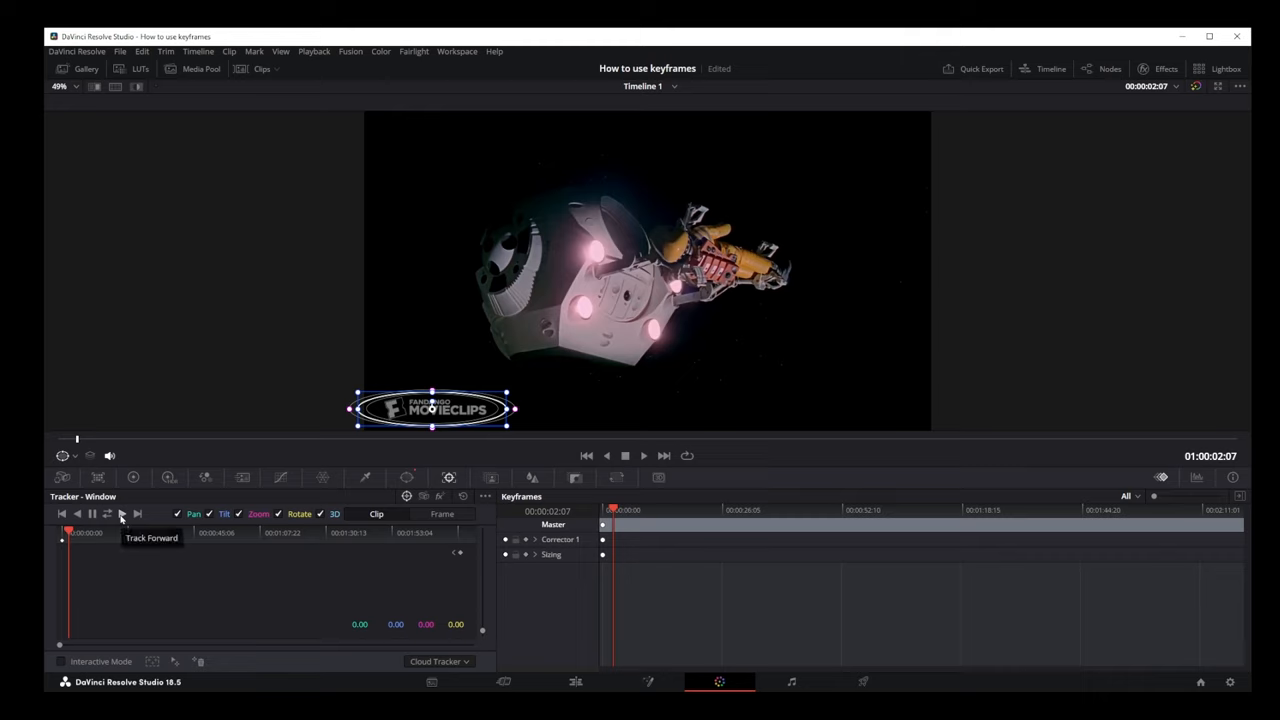
left_click(120, 512)
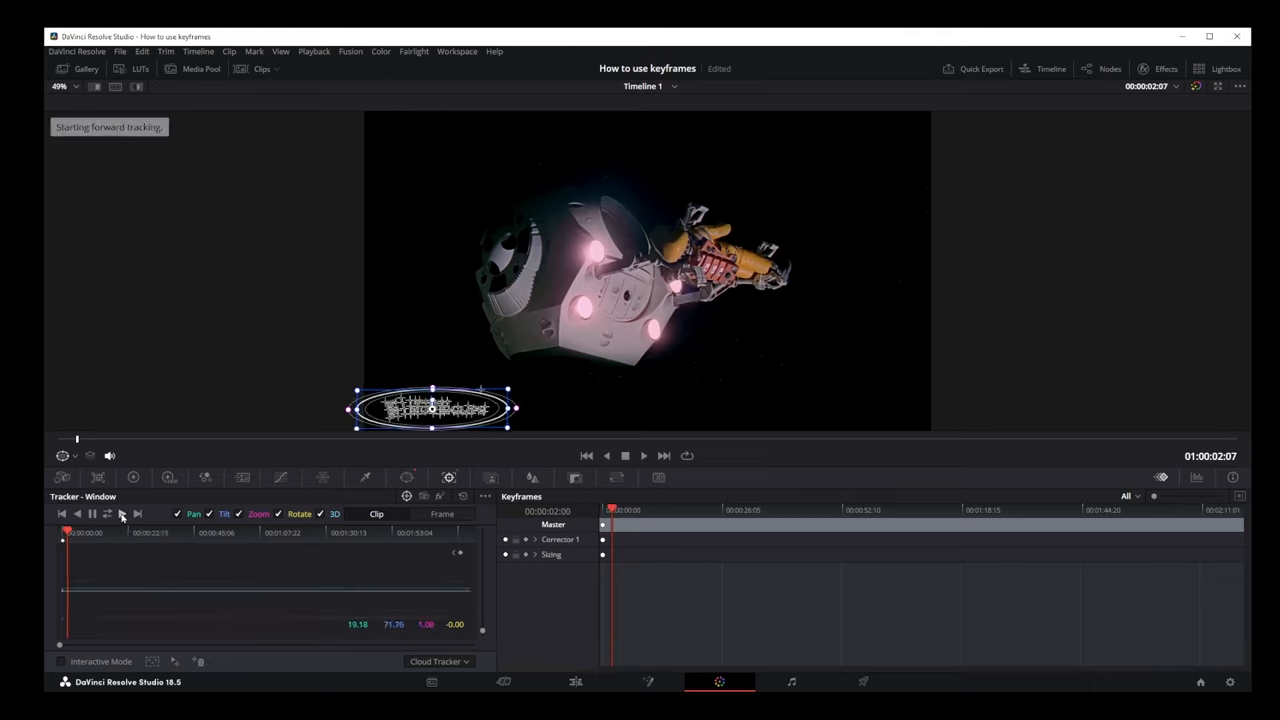
left_click(122, 512)
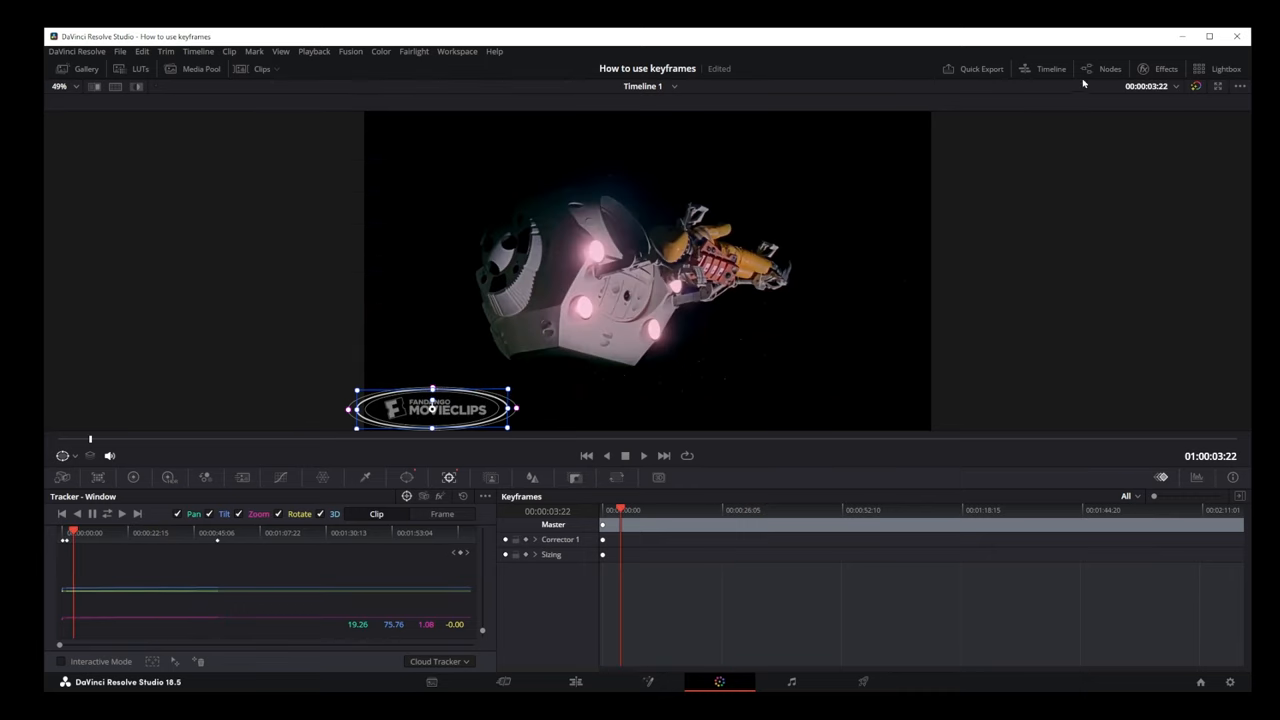
- Apply the Object Removal effect from the Effects library to the current node
left_click(1110, 68)
type("remov")
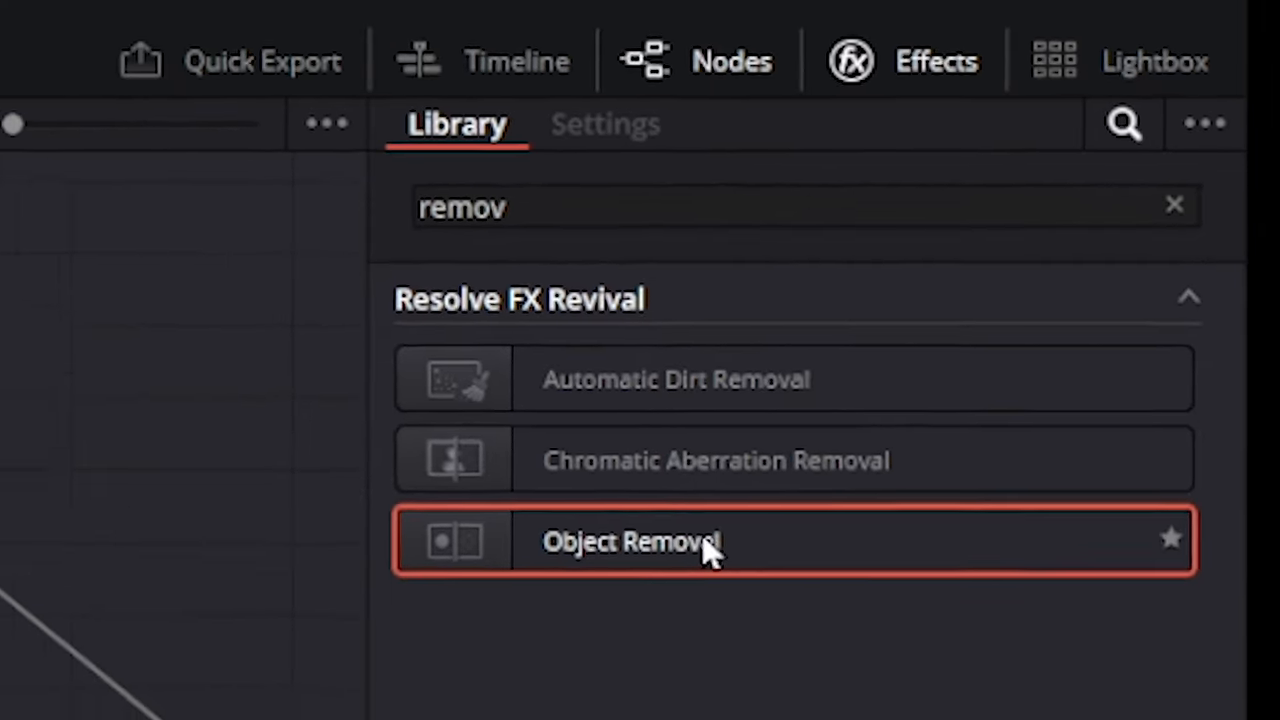
double_click(630, 540)
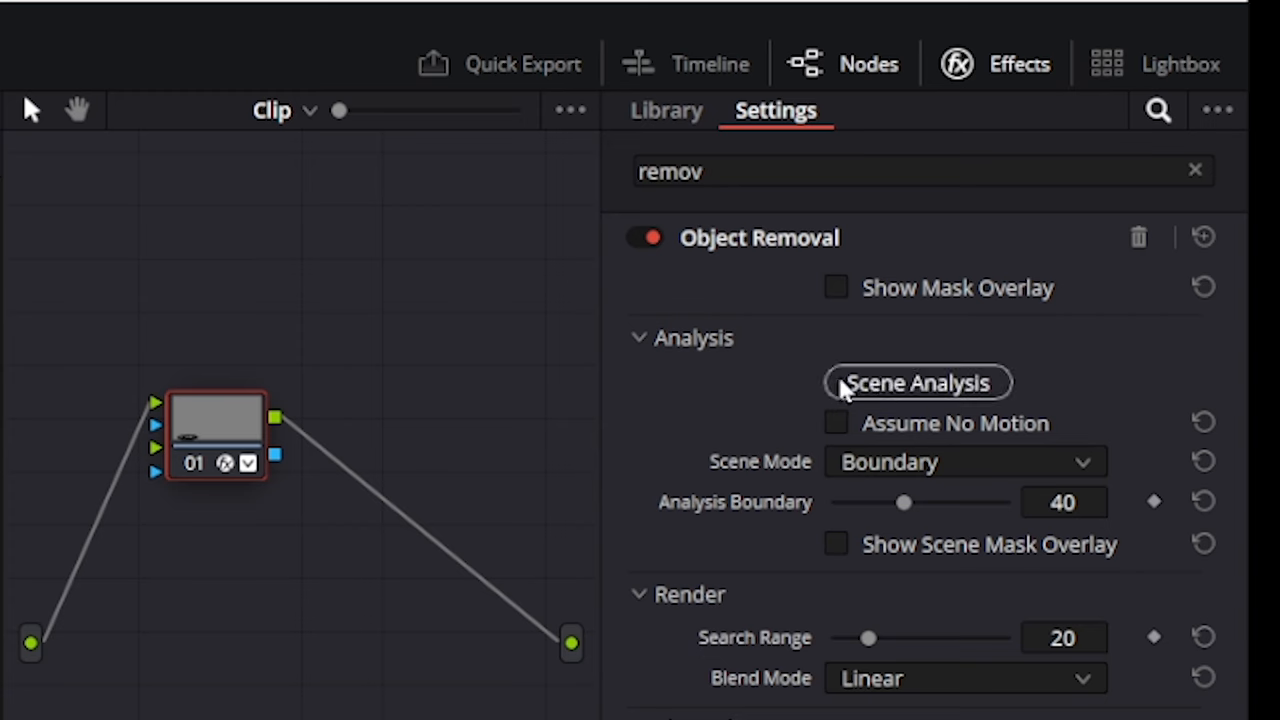
- Run Scene Analysis to remove the watermark, then return to the Edit page
left_click(916, 382)
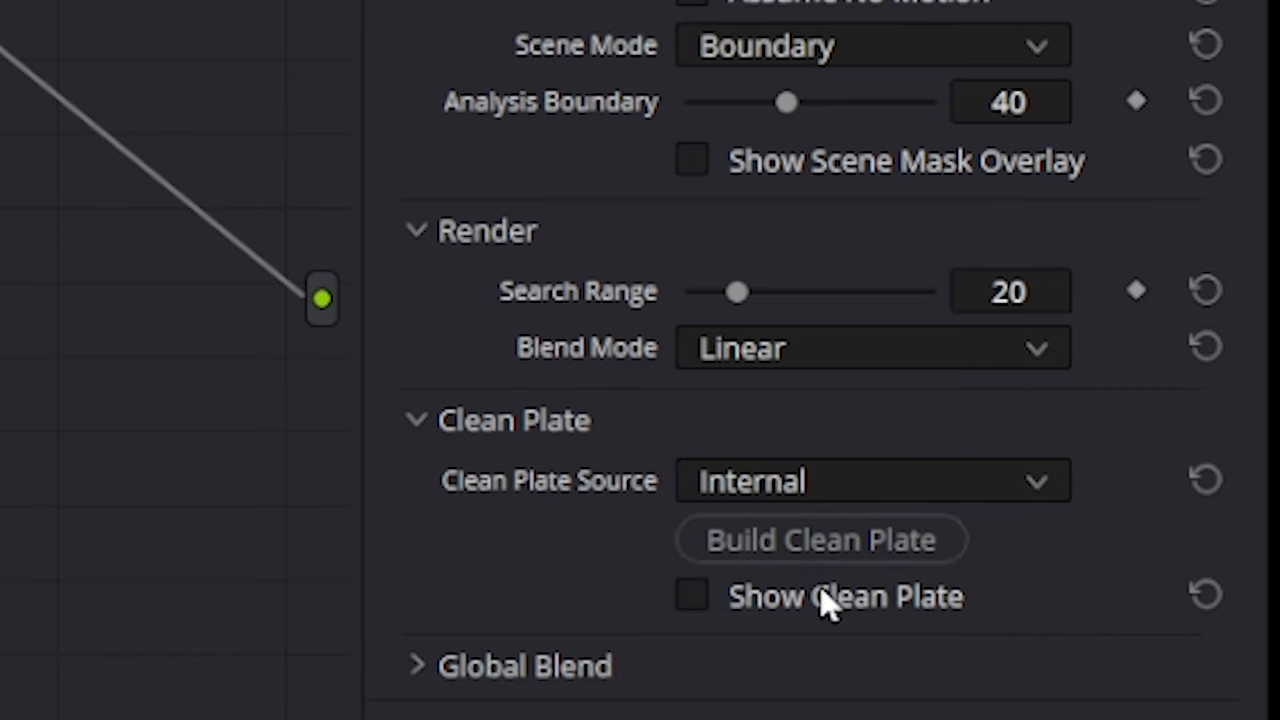
left_click(576, 680)
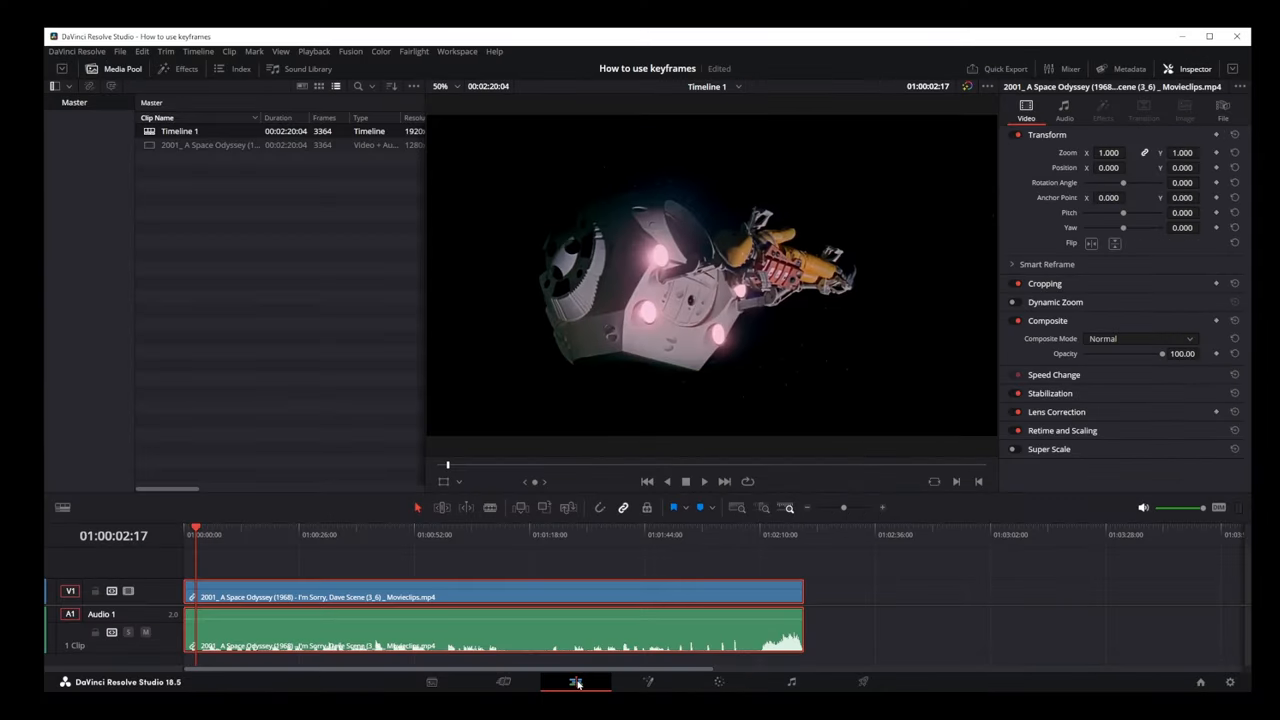